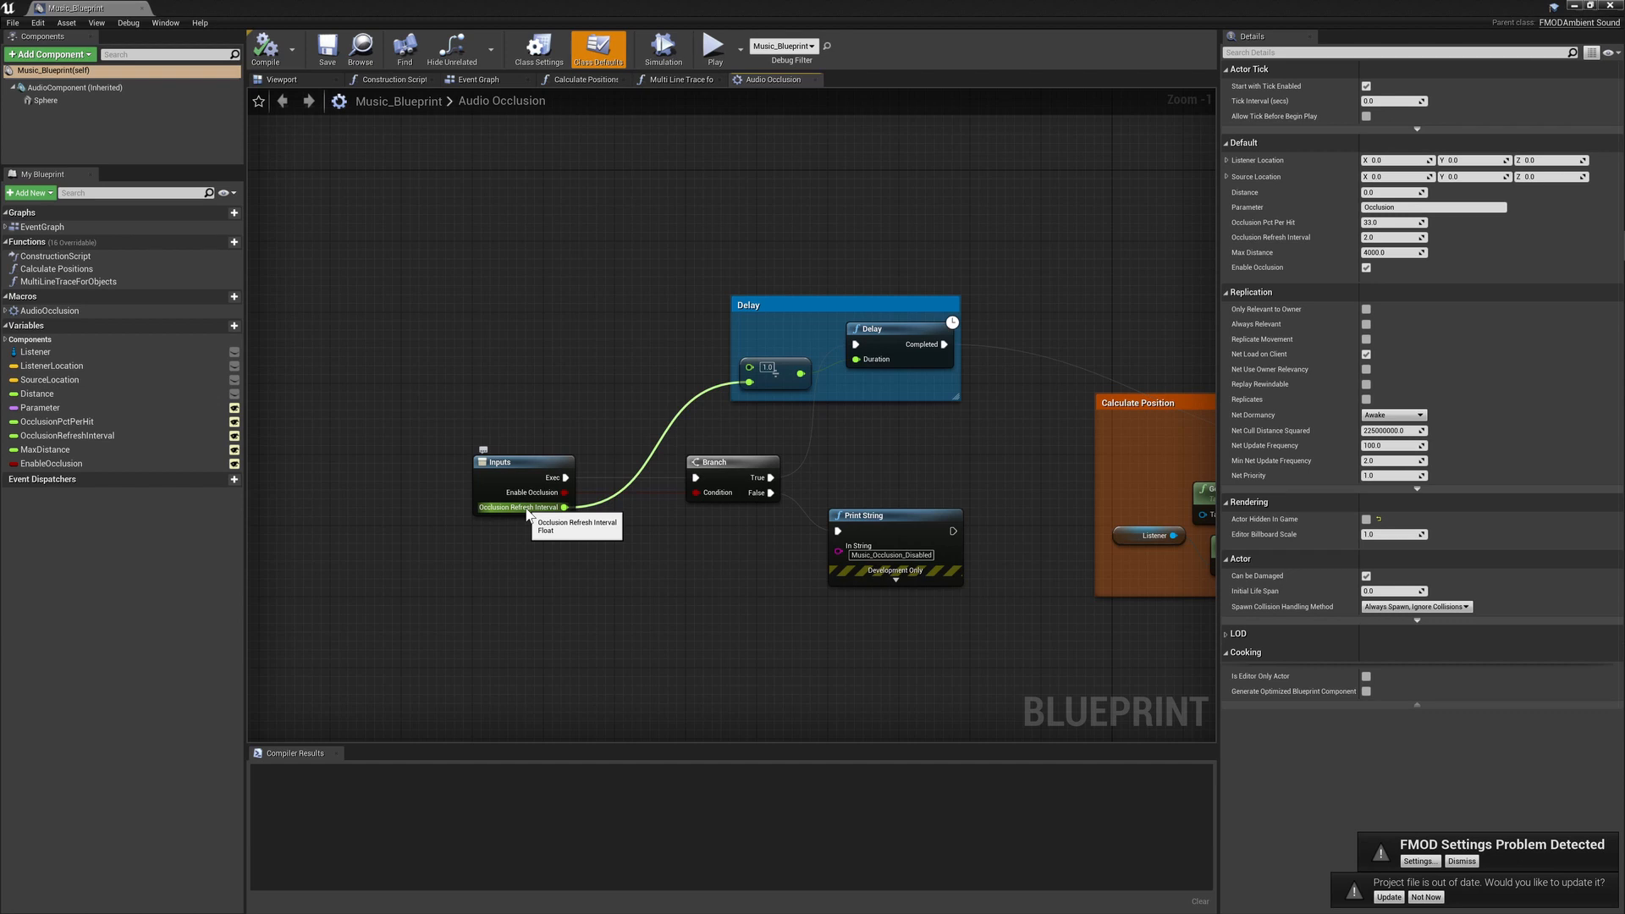
mouse_move(798, 411)
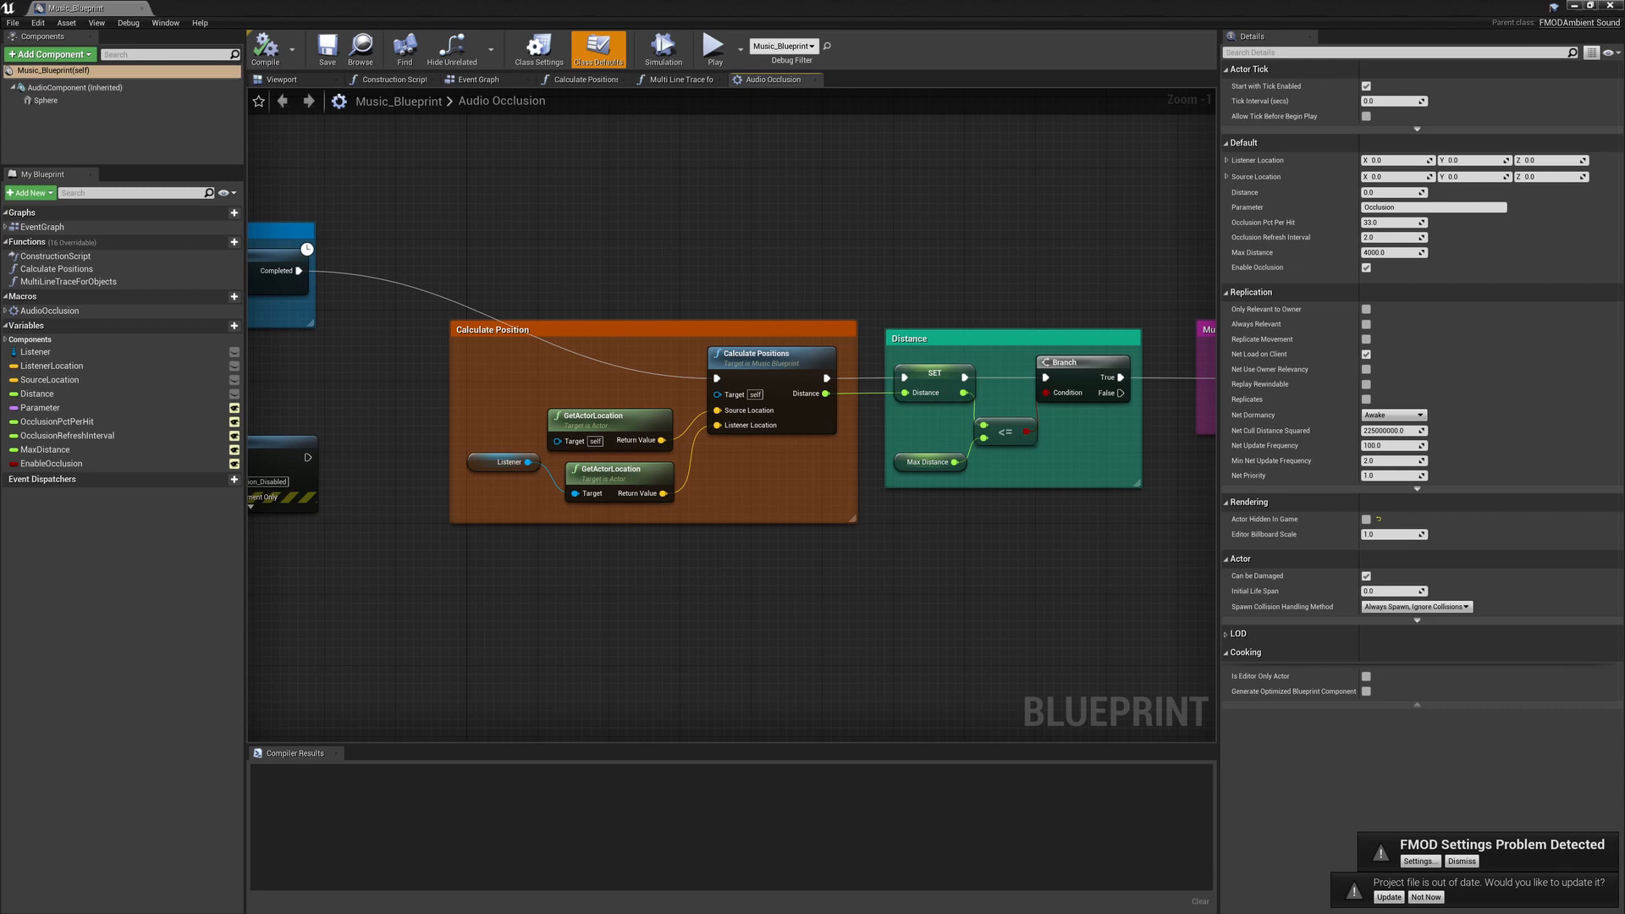
mouse_move(592, 538)
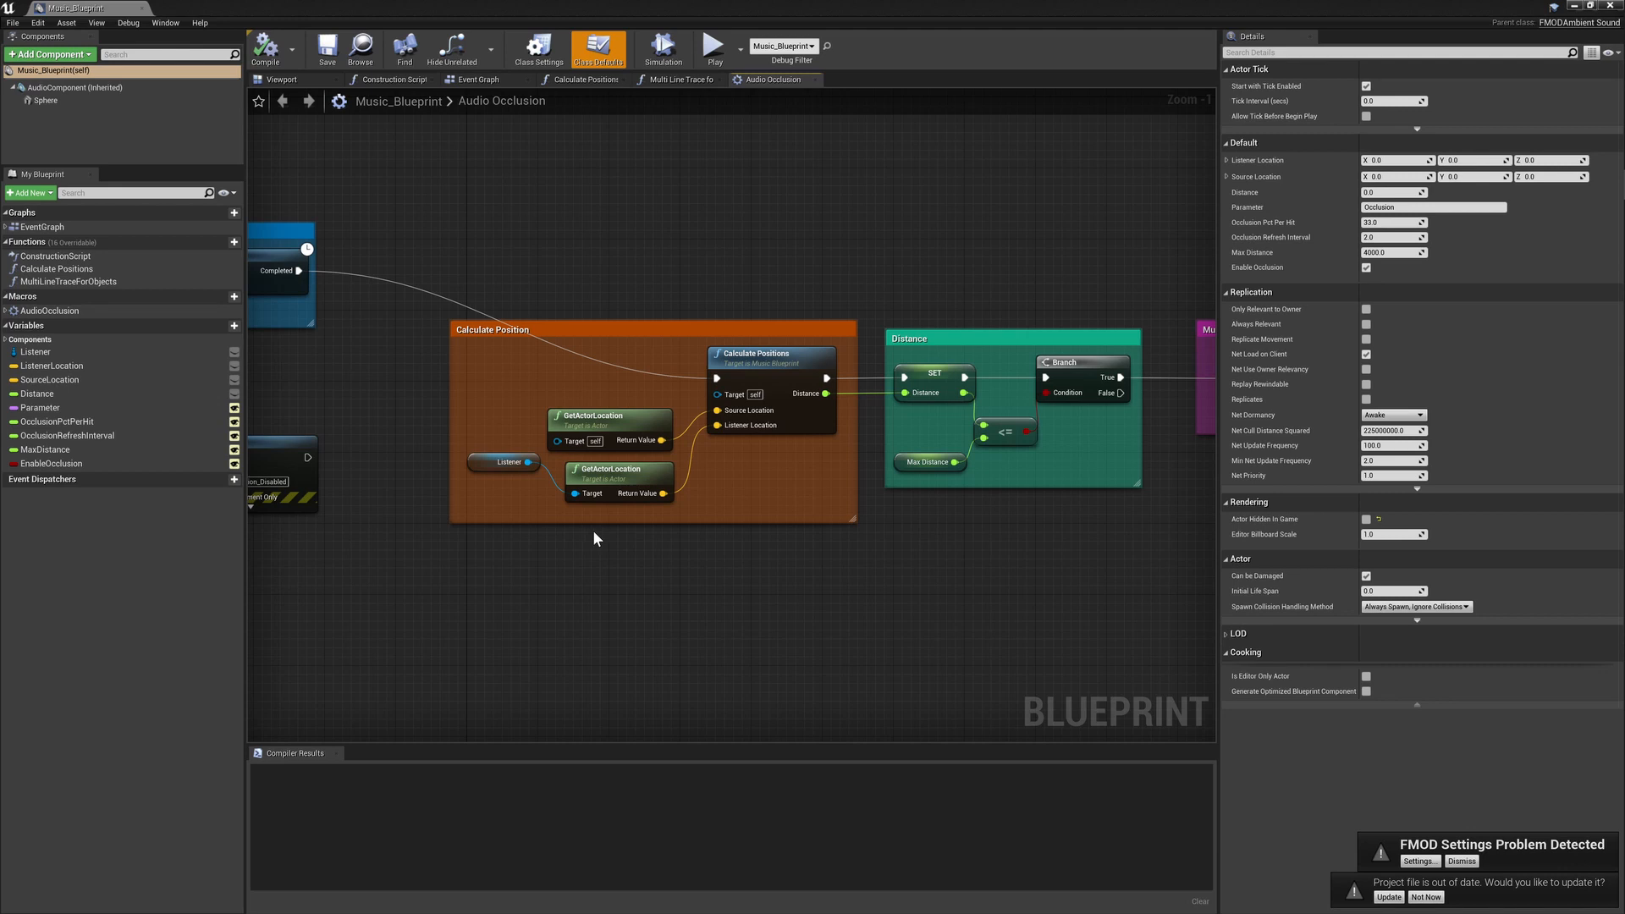
mouse_move(606, 540)
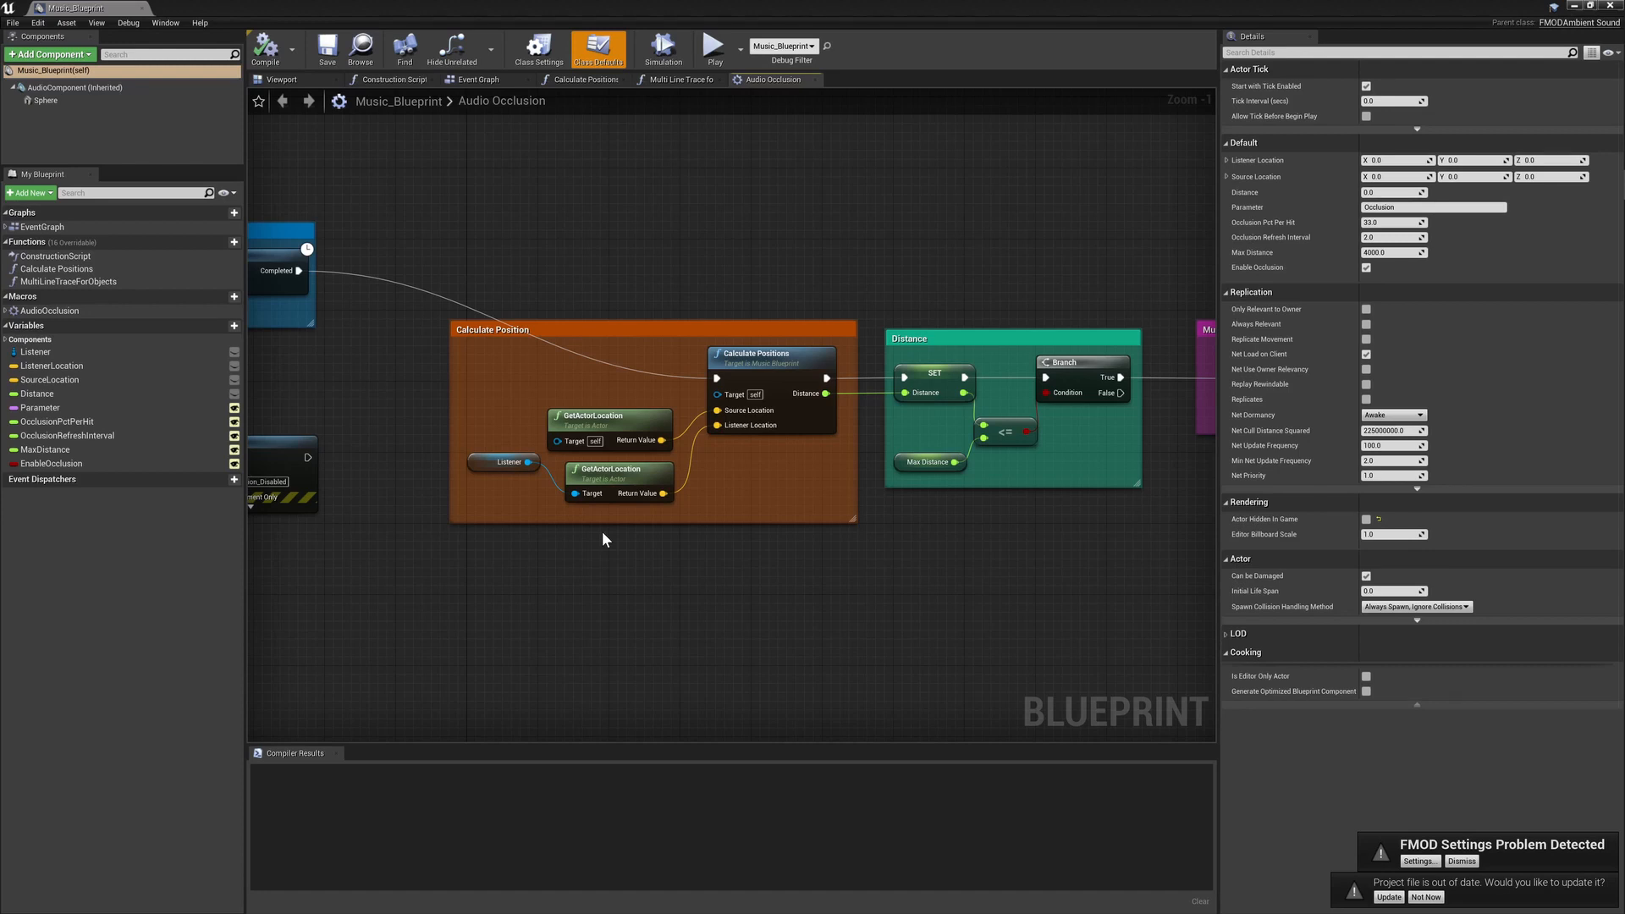
mouse_move(907, 528)
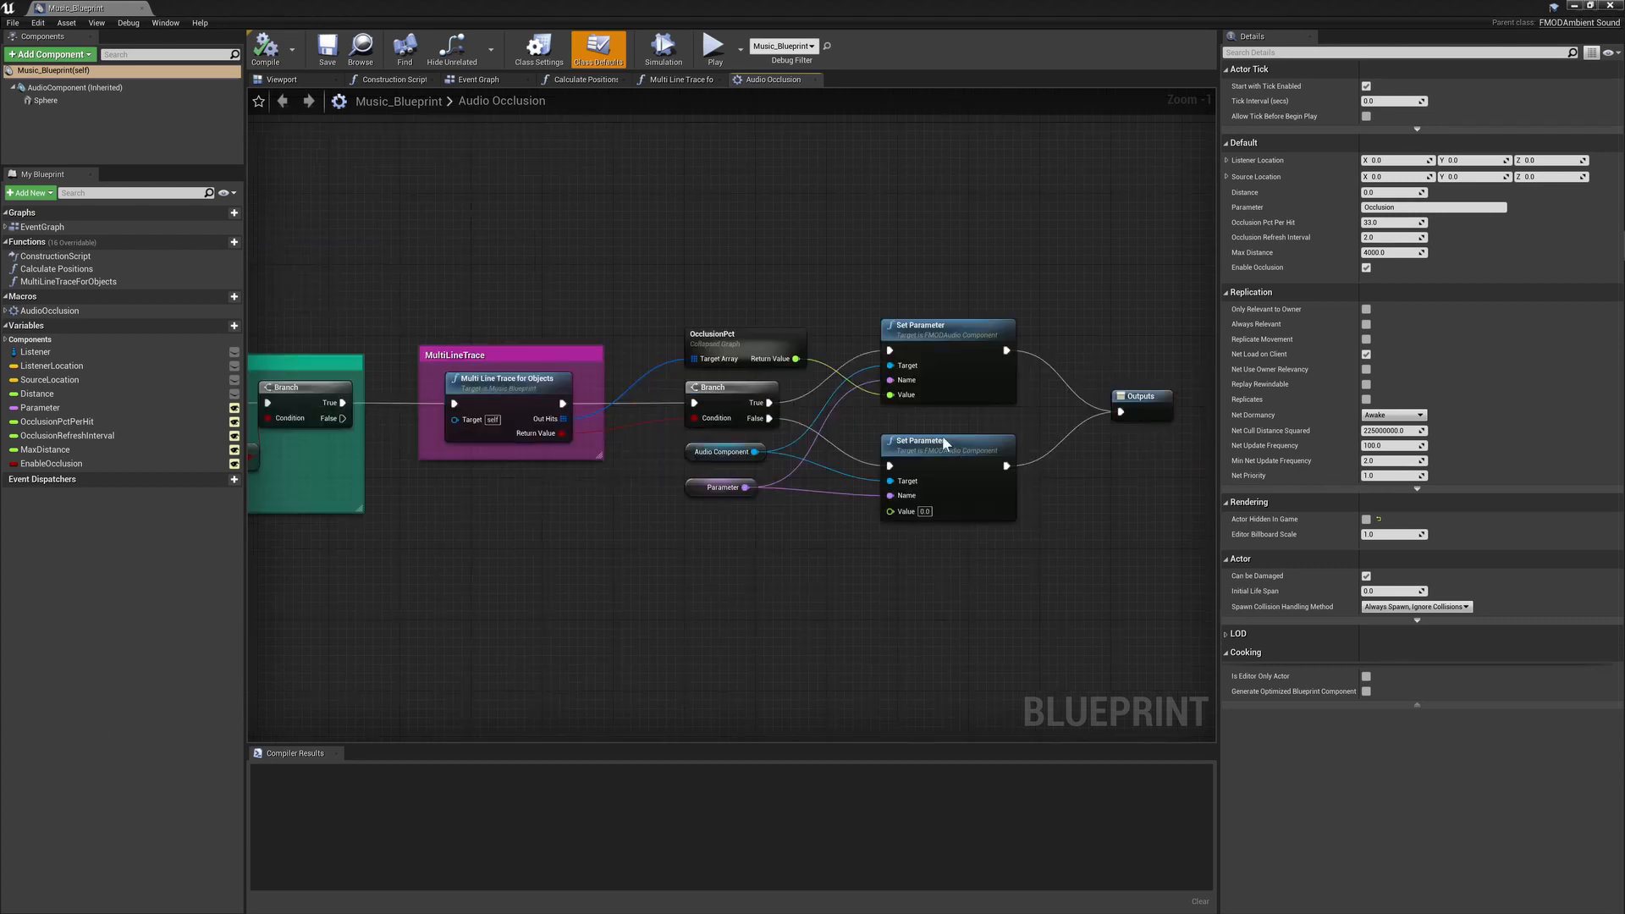
mouse_move(864, 426)
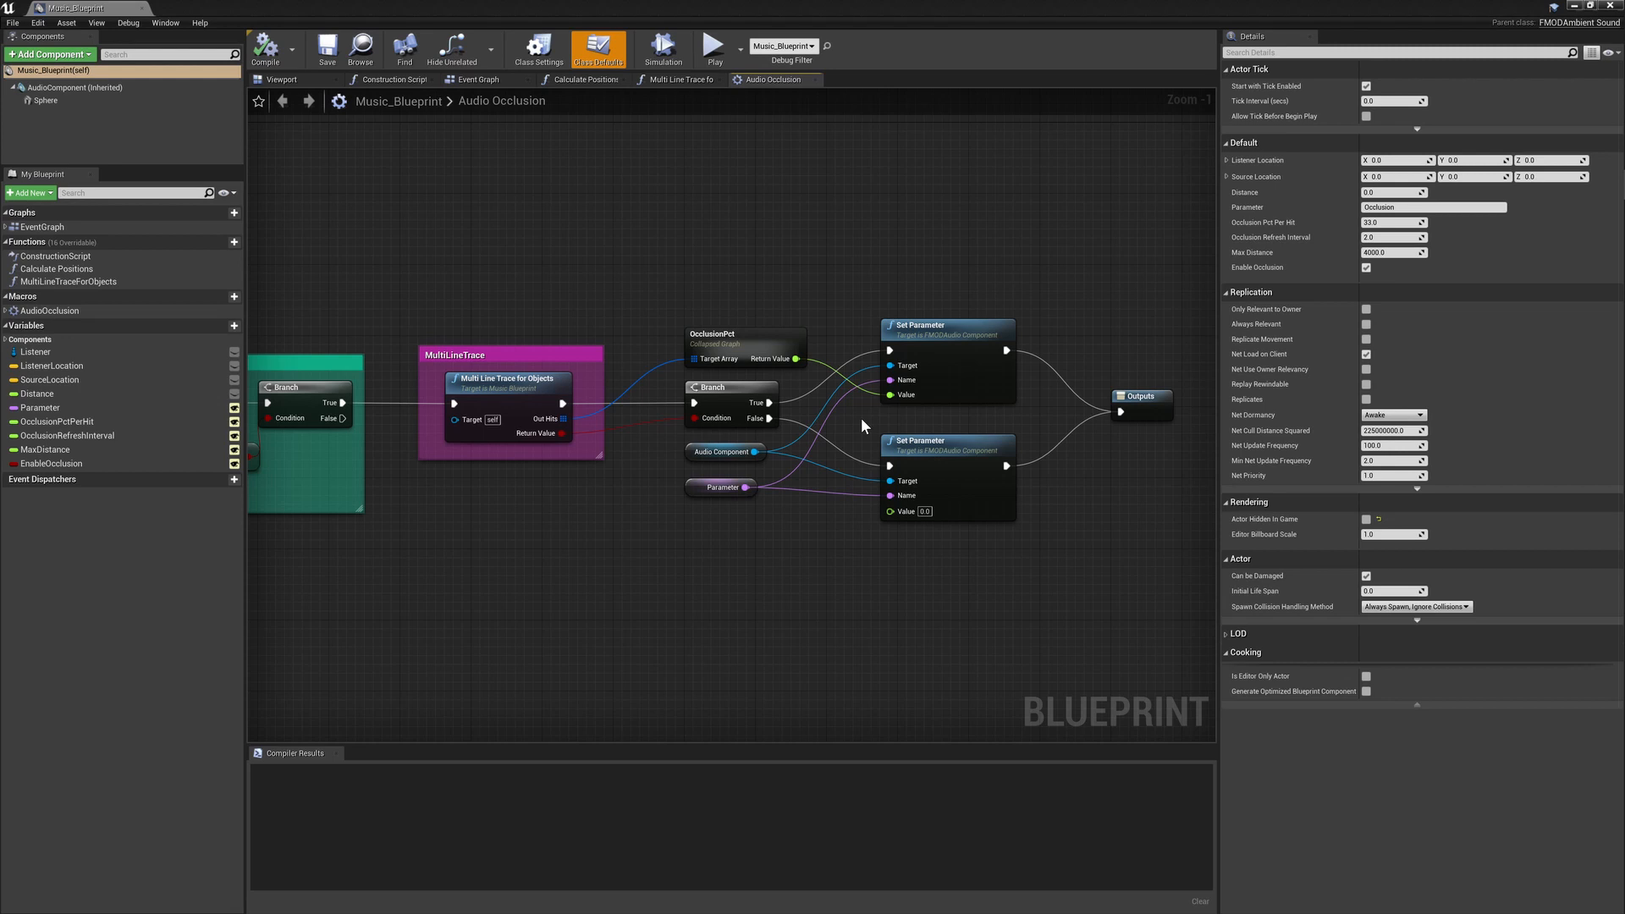
Move from the Audio Occlusion macro graph to the Music_Blueprint Event Graph
left_click(450, 78)
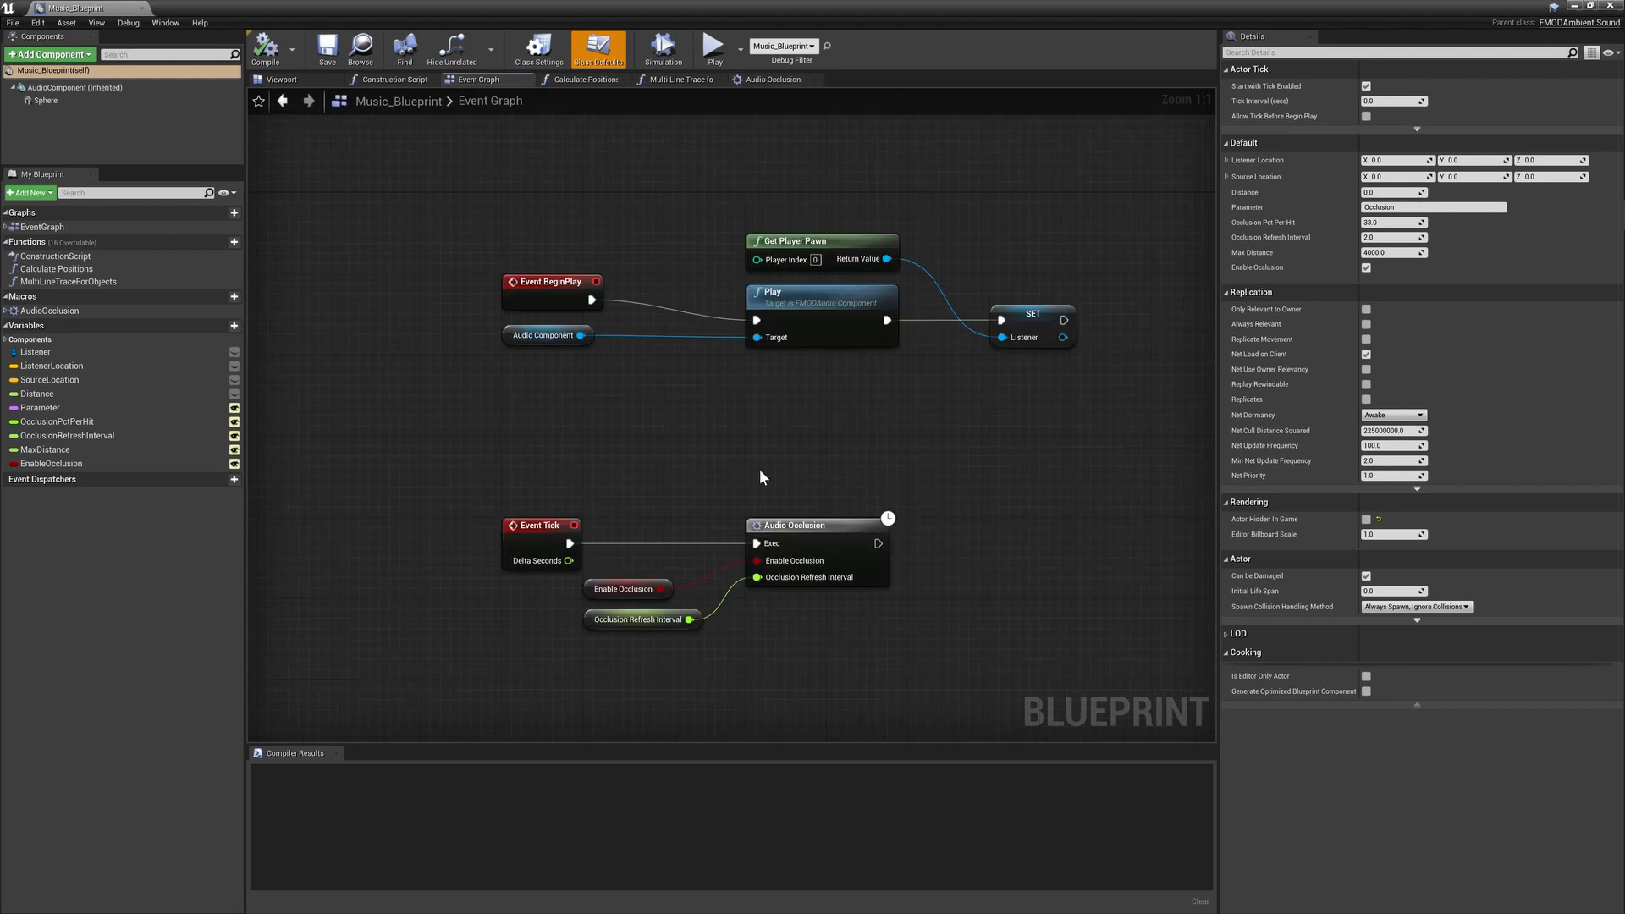